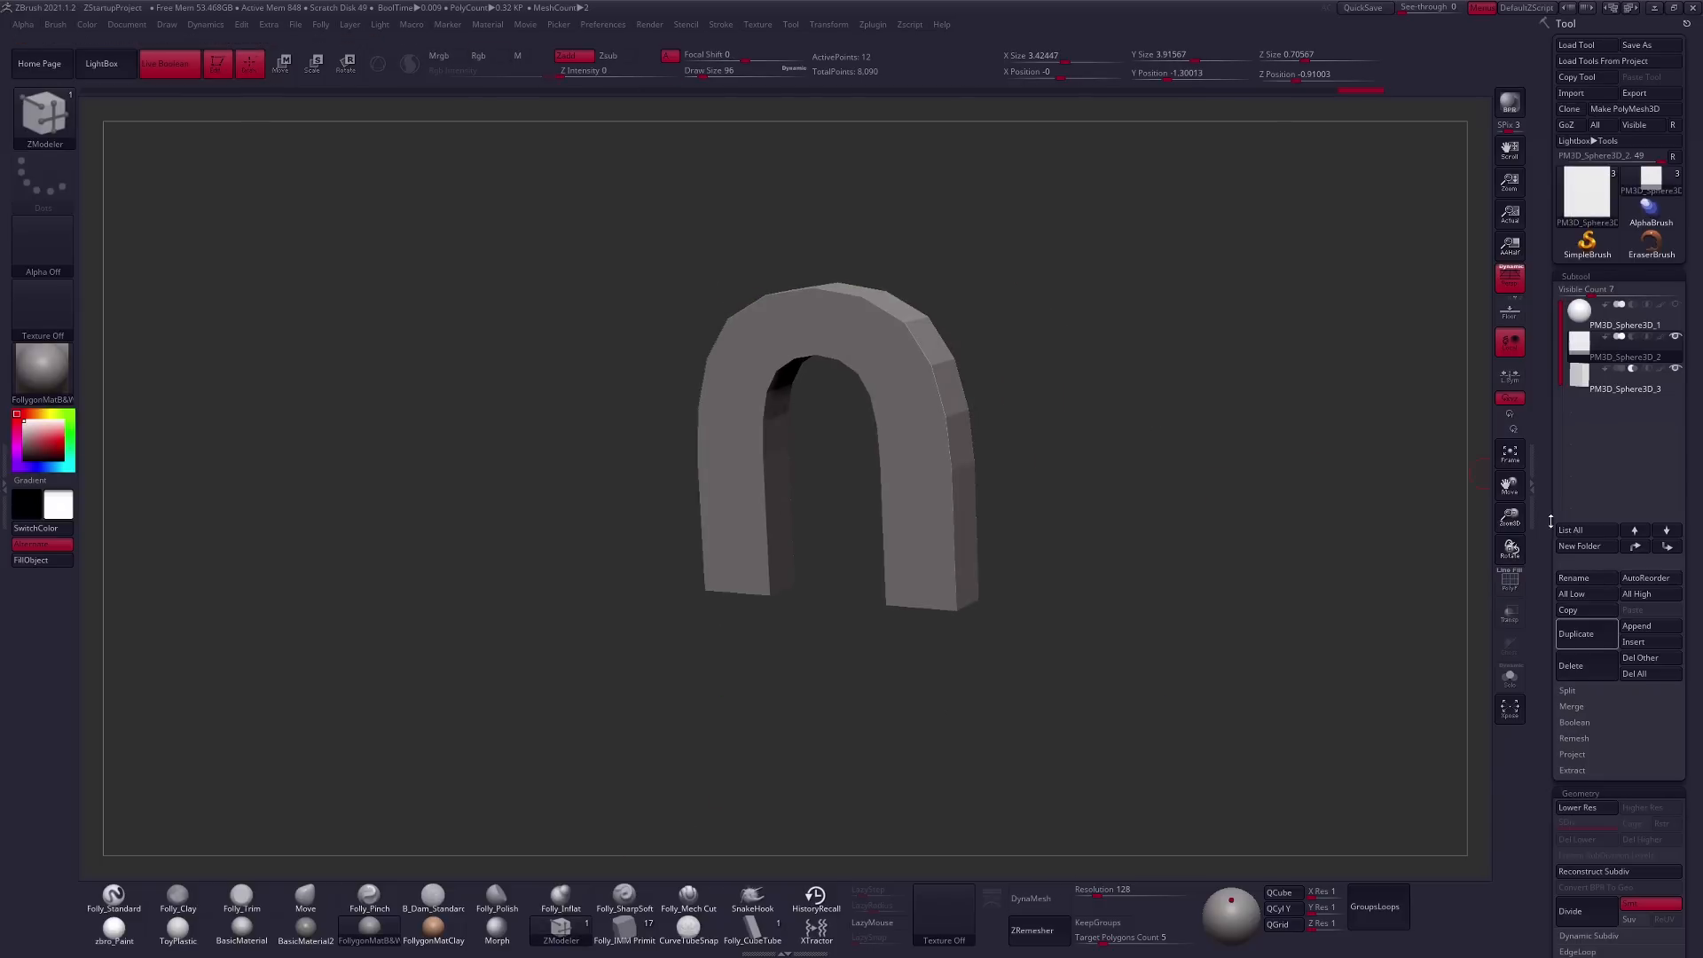
Step: Shape the U-shaped magnet, then block out the tall bar and shallow box pieces
left_click(1624, 388)
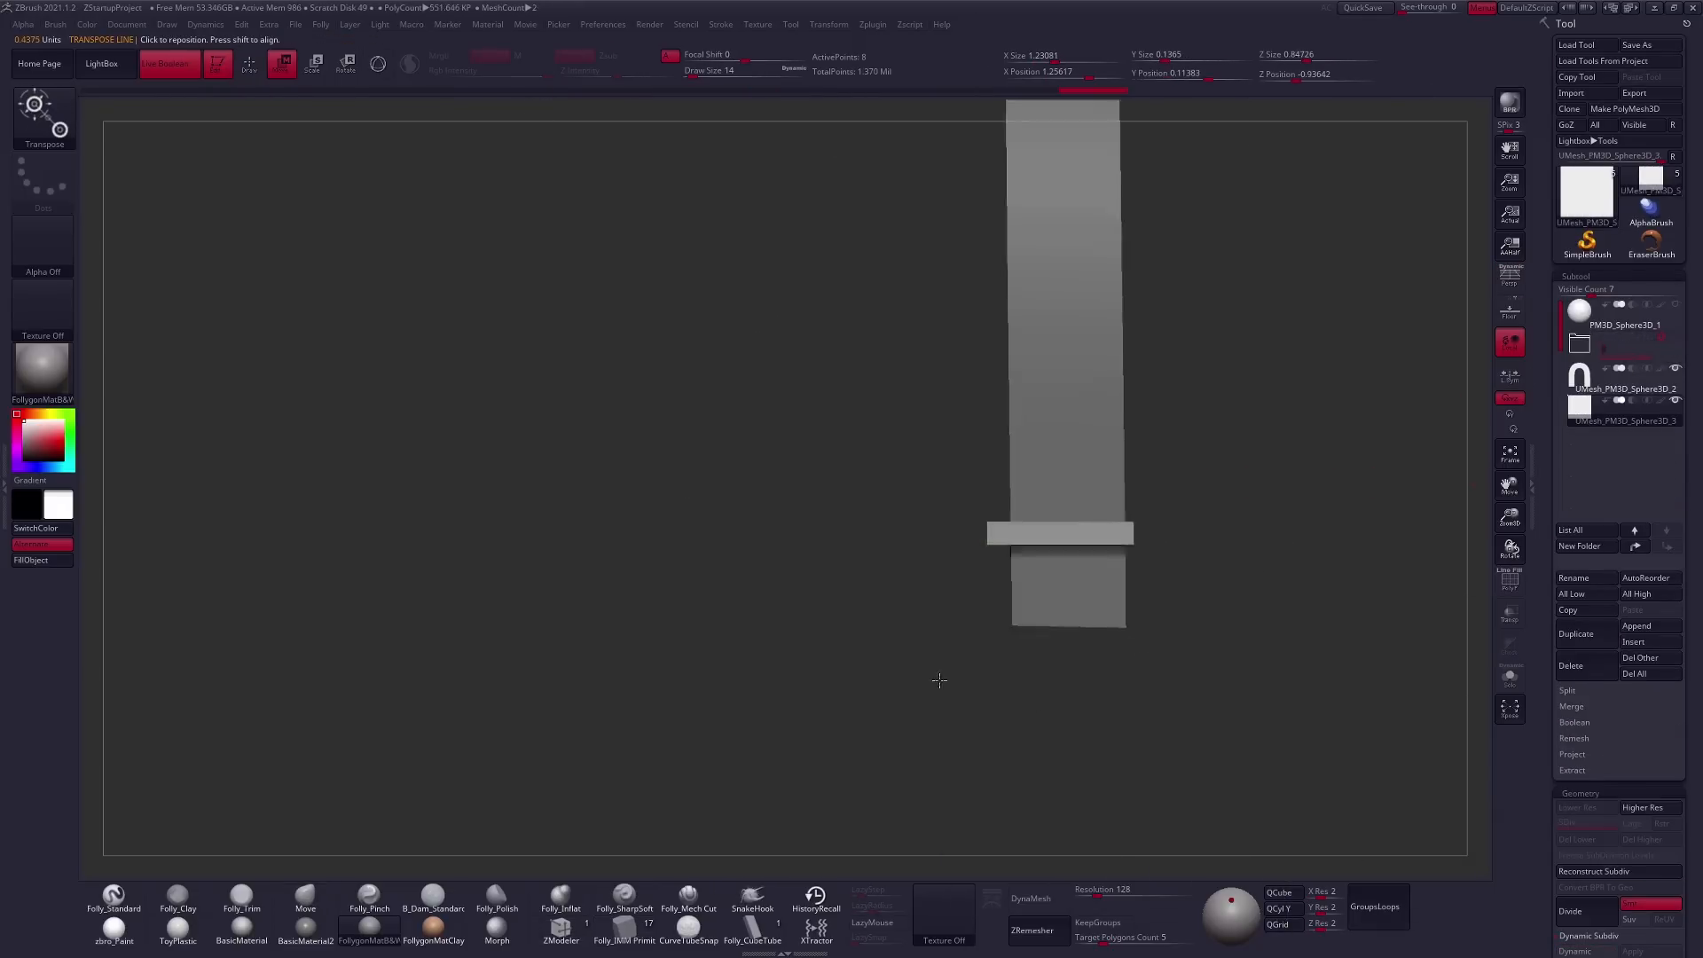
left_click(1618, 380)
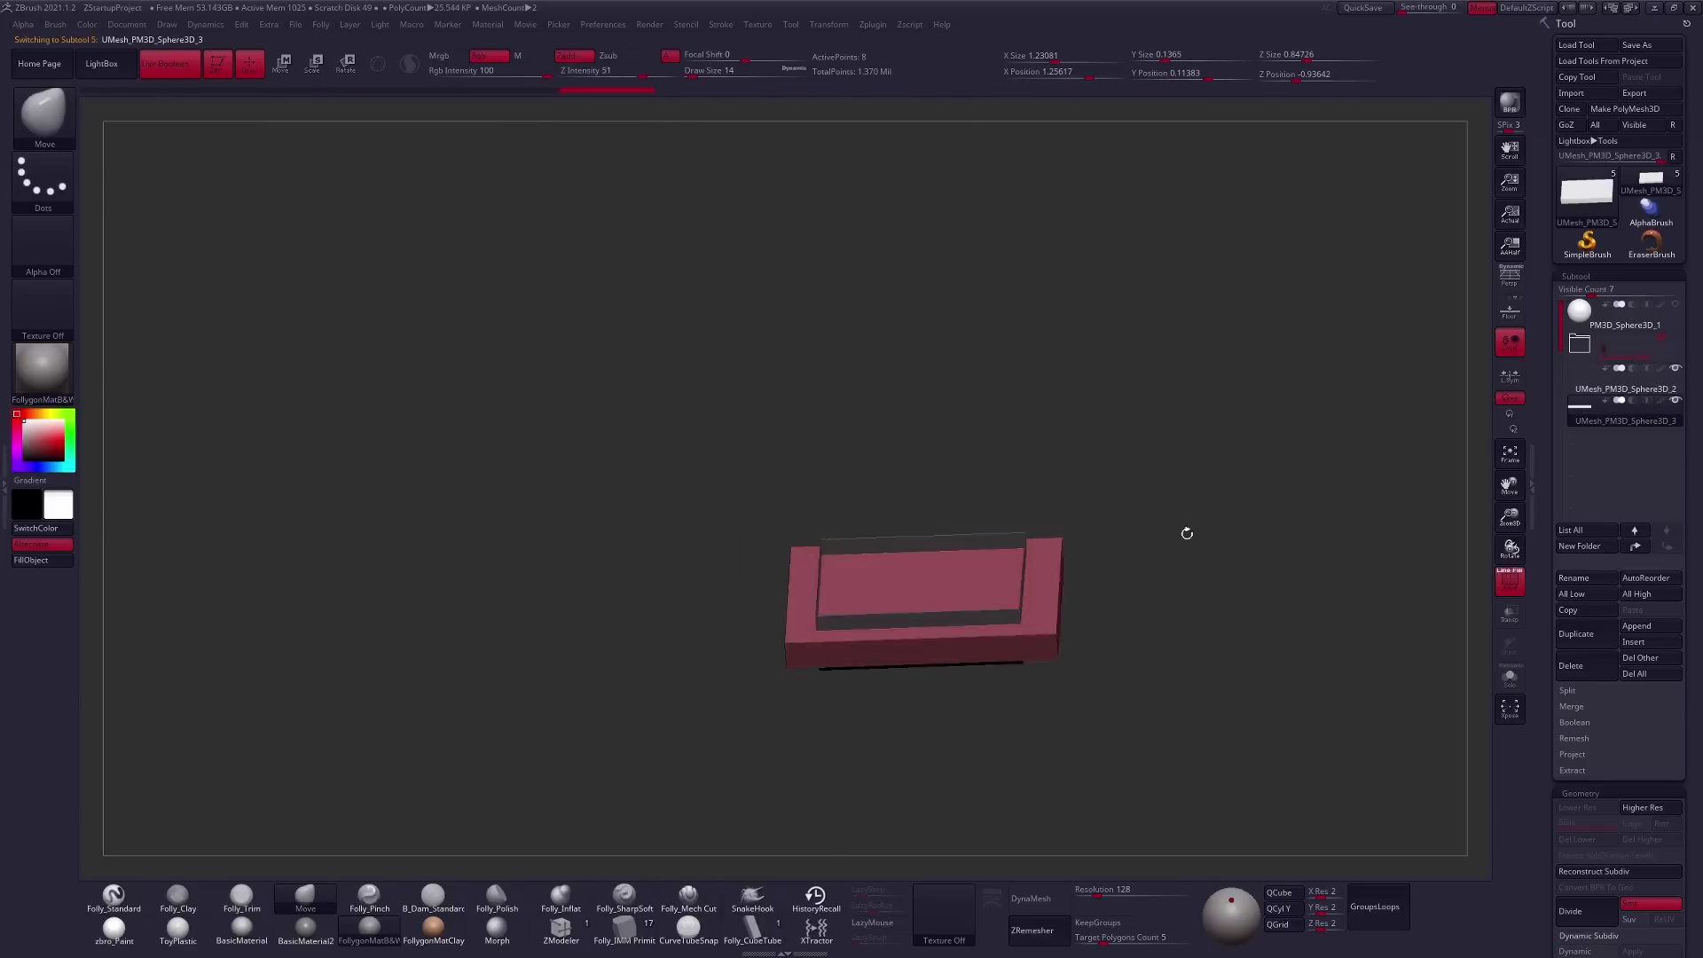
left_click(1625, 389)
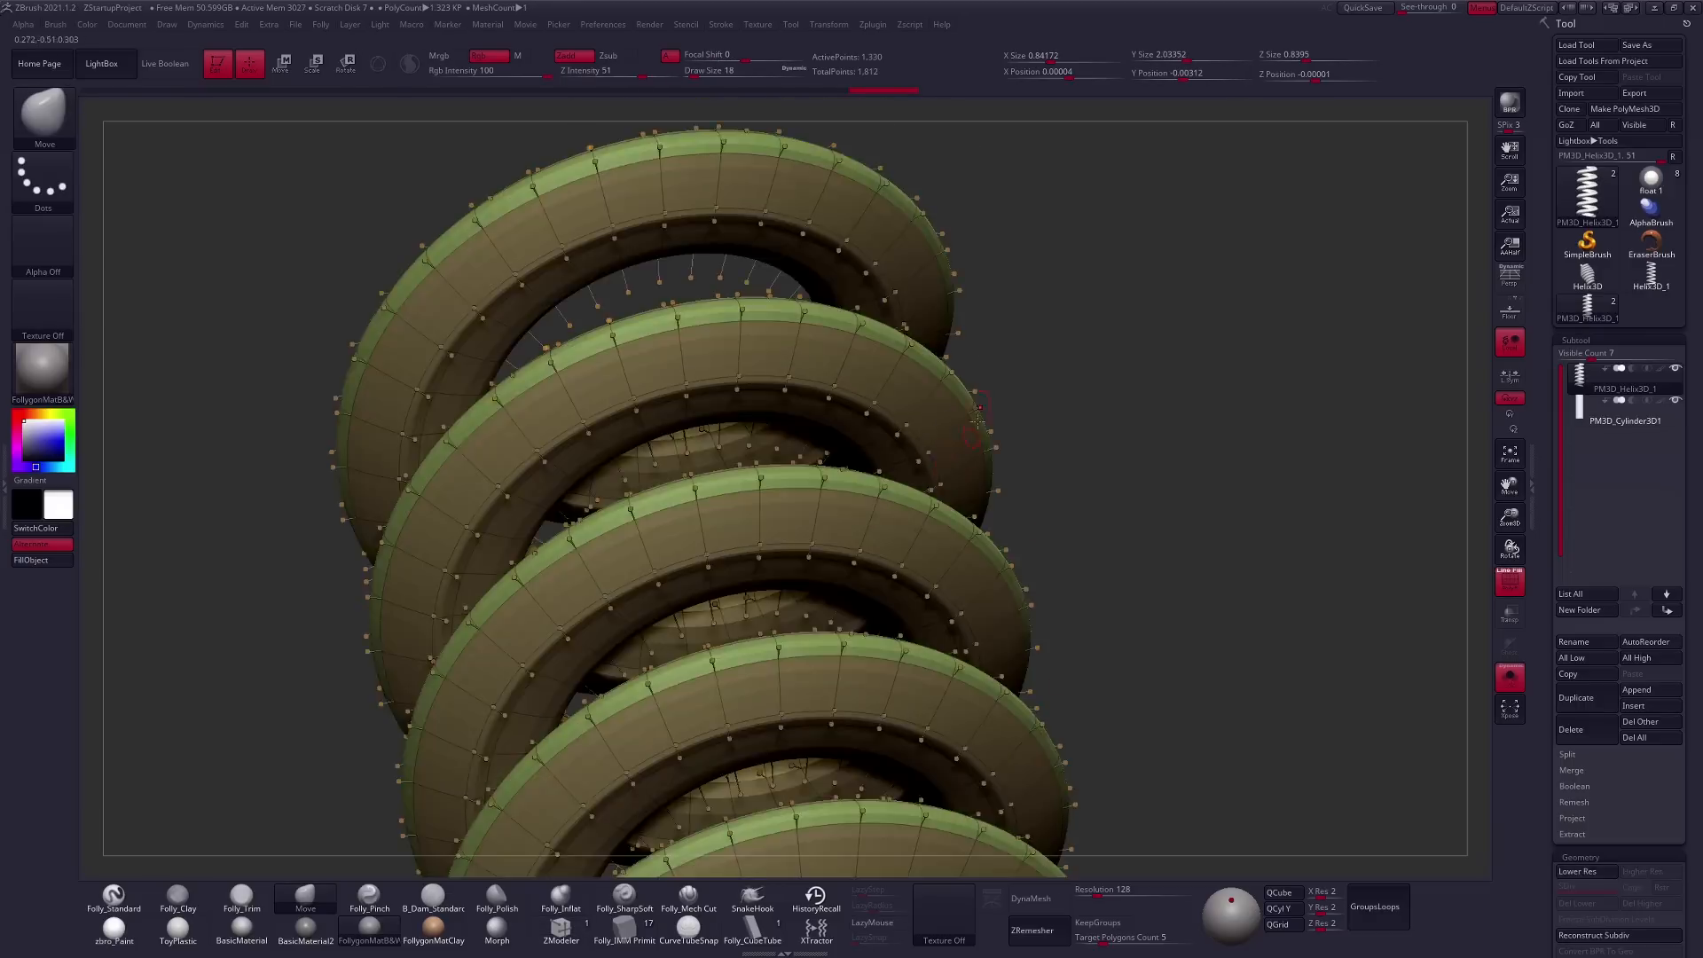
Step: Append a thick, coiled Helix3D primitive as the screw threads
left_click(305, 914)
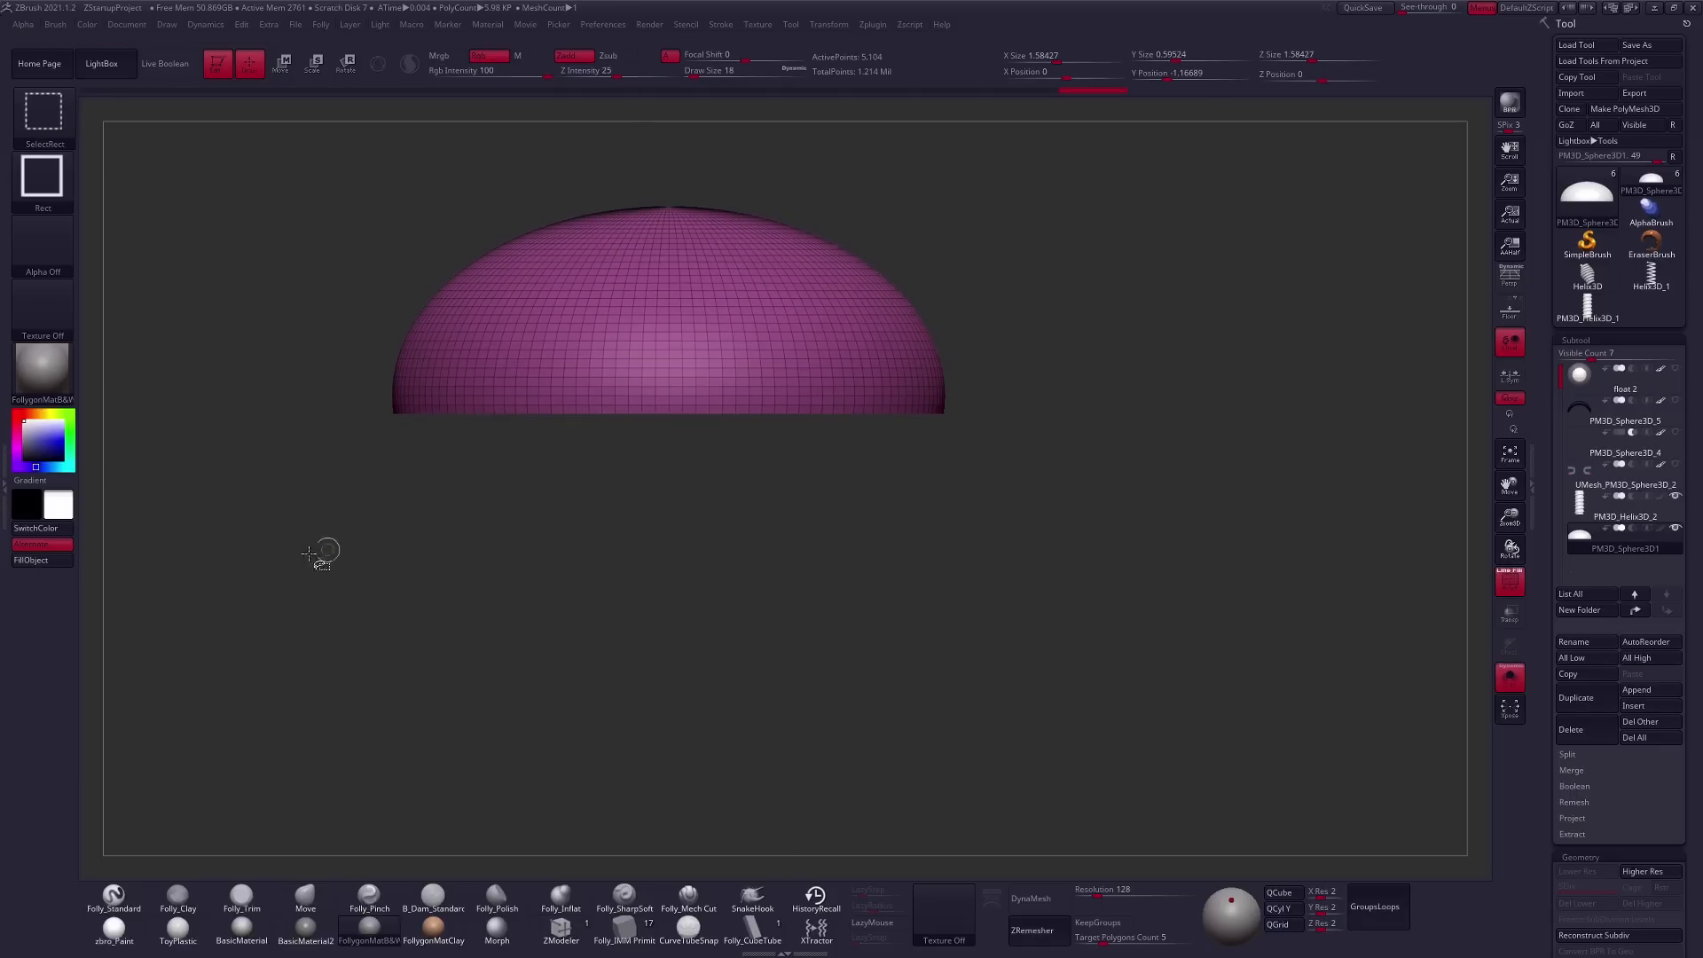
Step: Cut the sphere subtool's lower half away to leave a dome for the bulb
left_click(1031, 931)
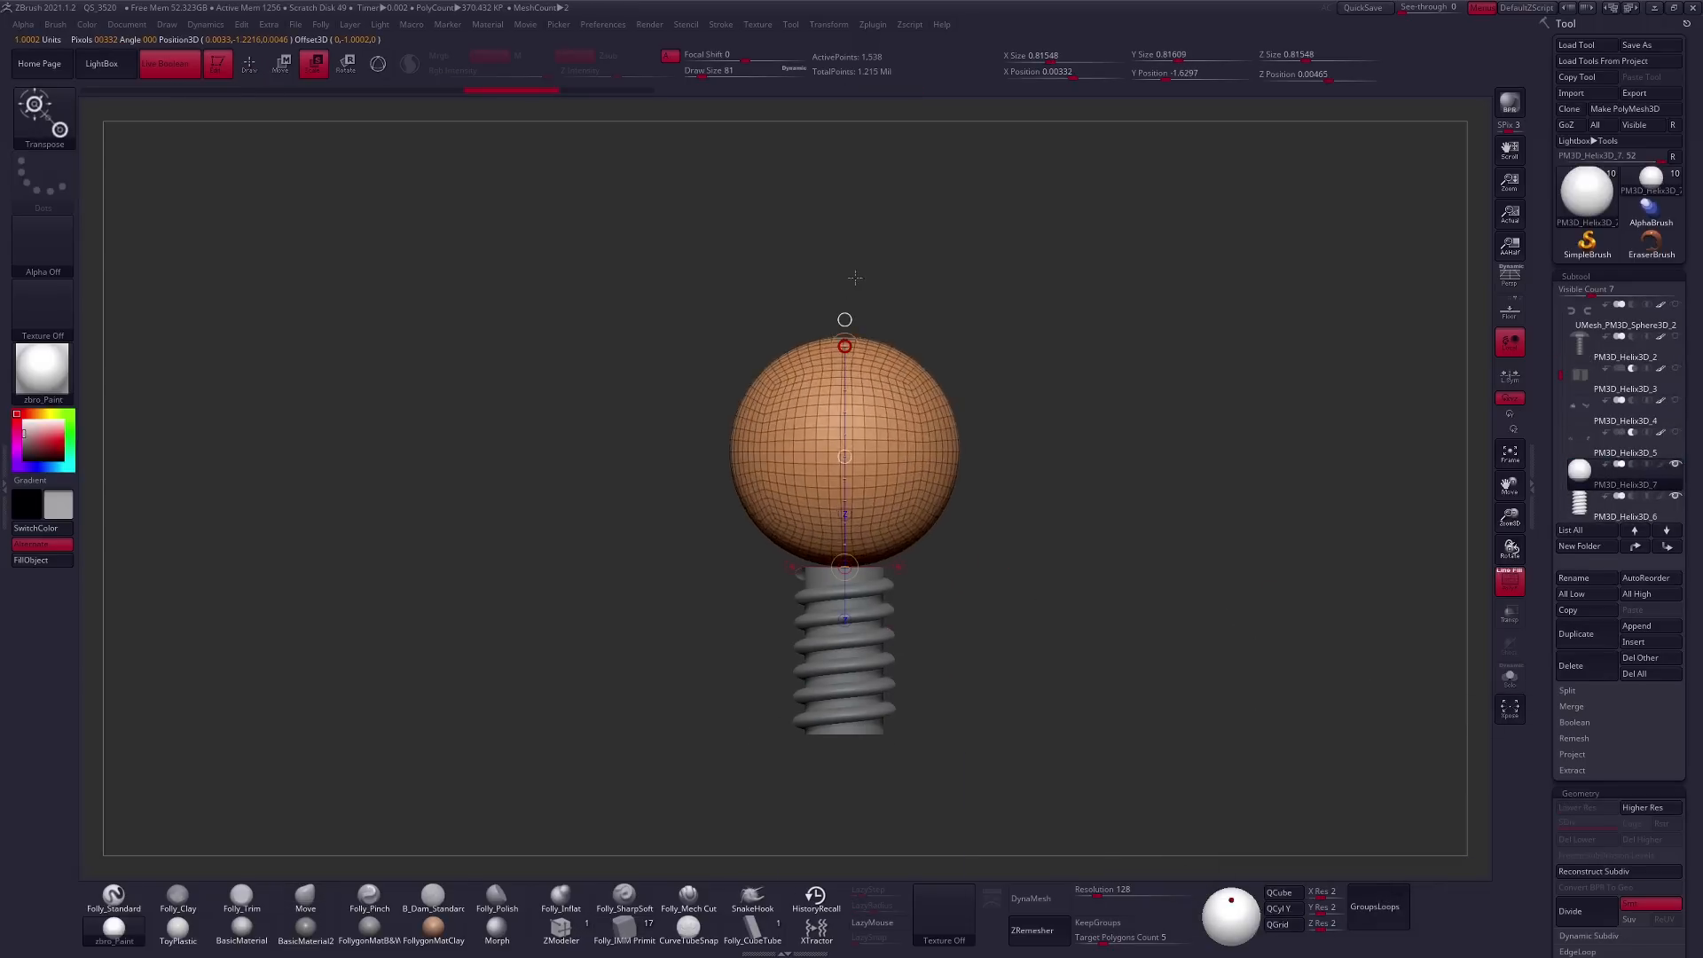
Step: Build a banded cylindrical bulb base and wrap an appended helix around it as threads
left_click(828, 24)
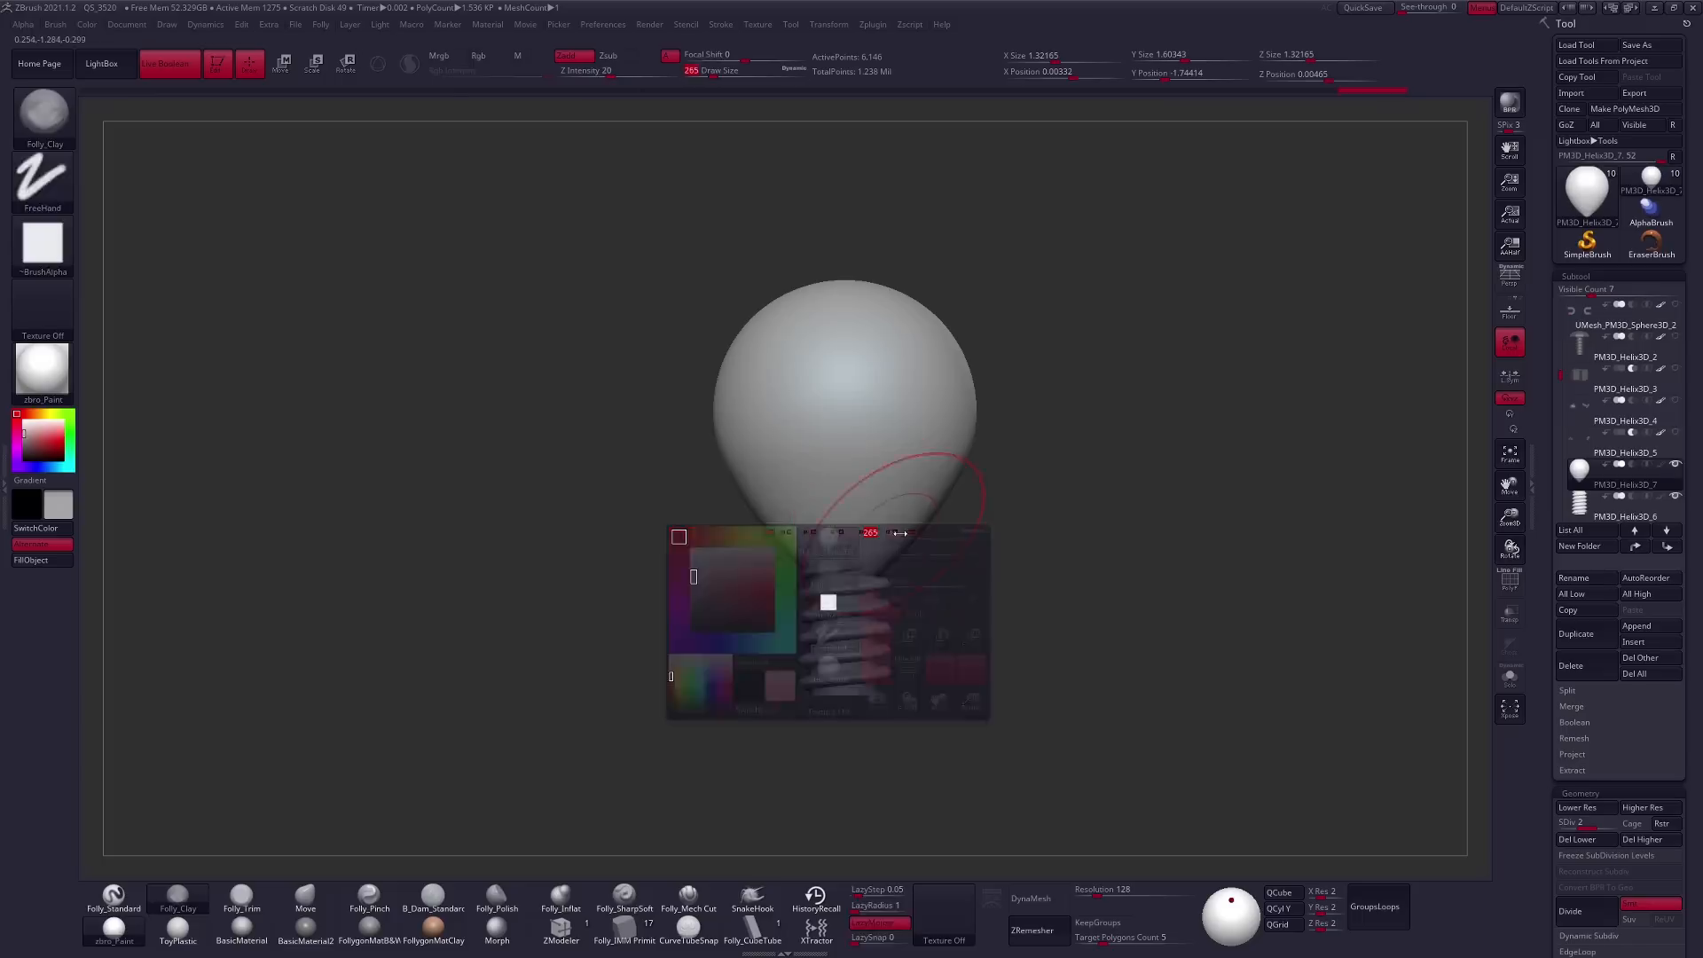
left_click(304, 909)
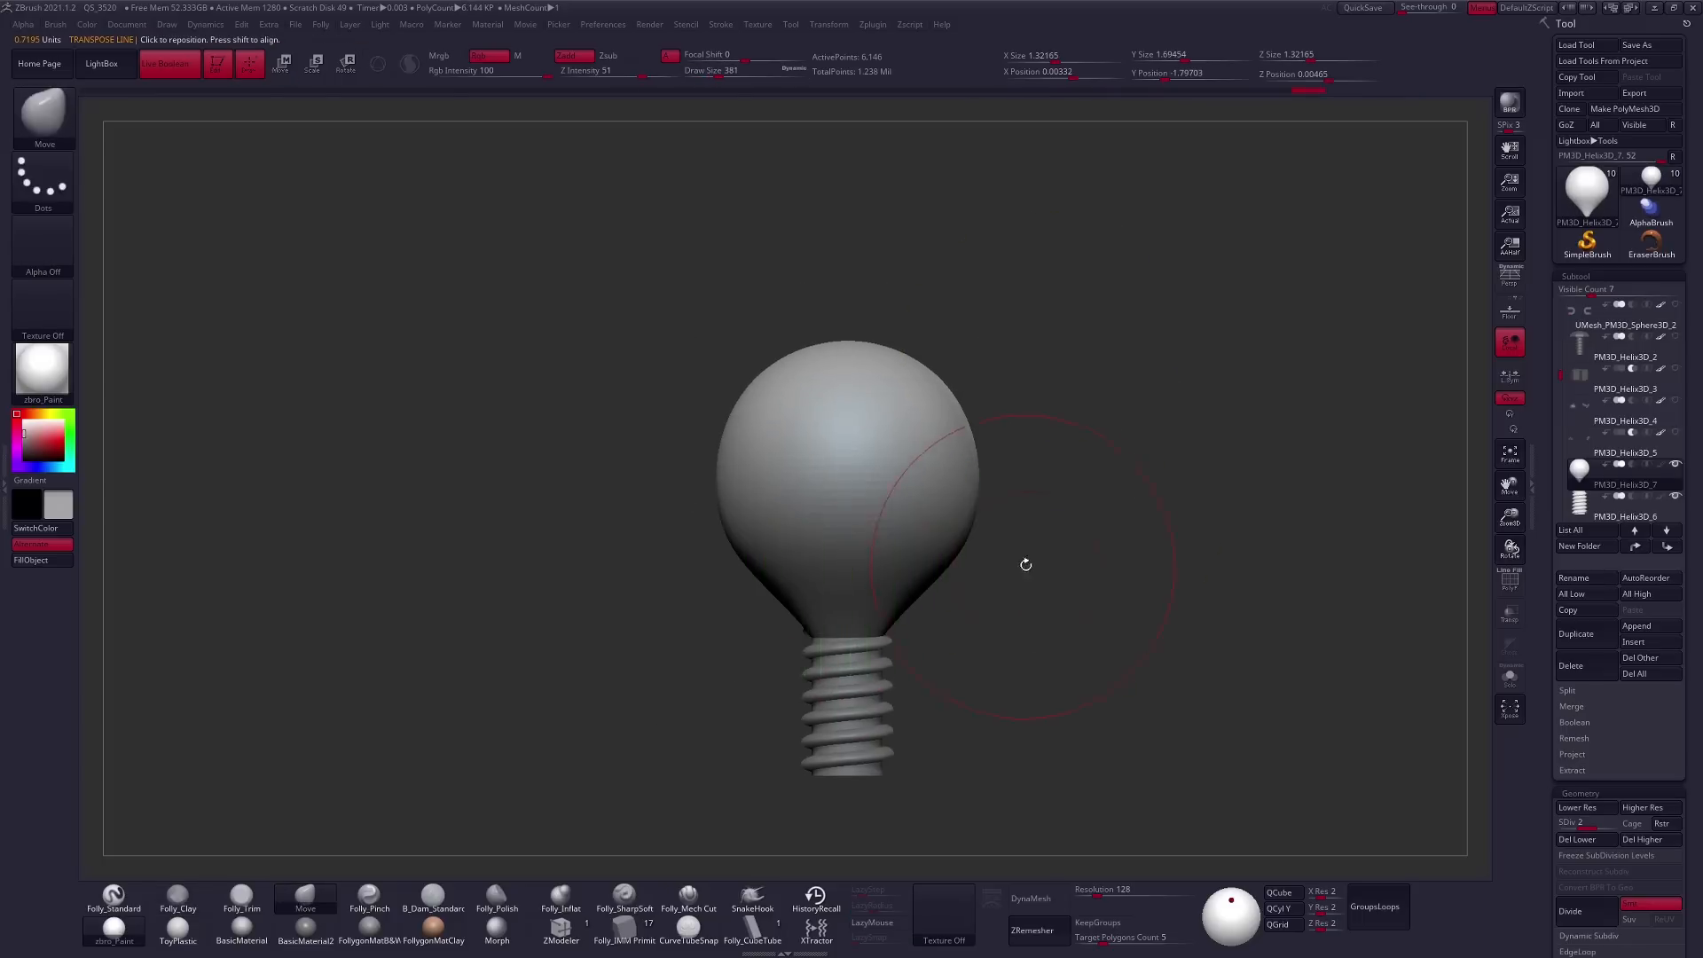
left_click(1642, 808)
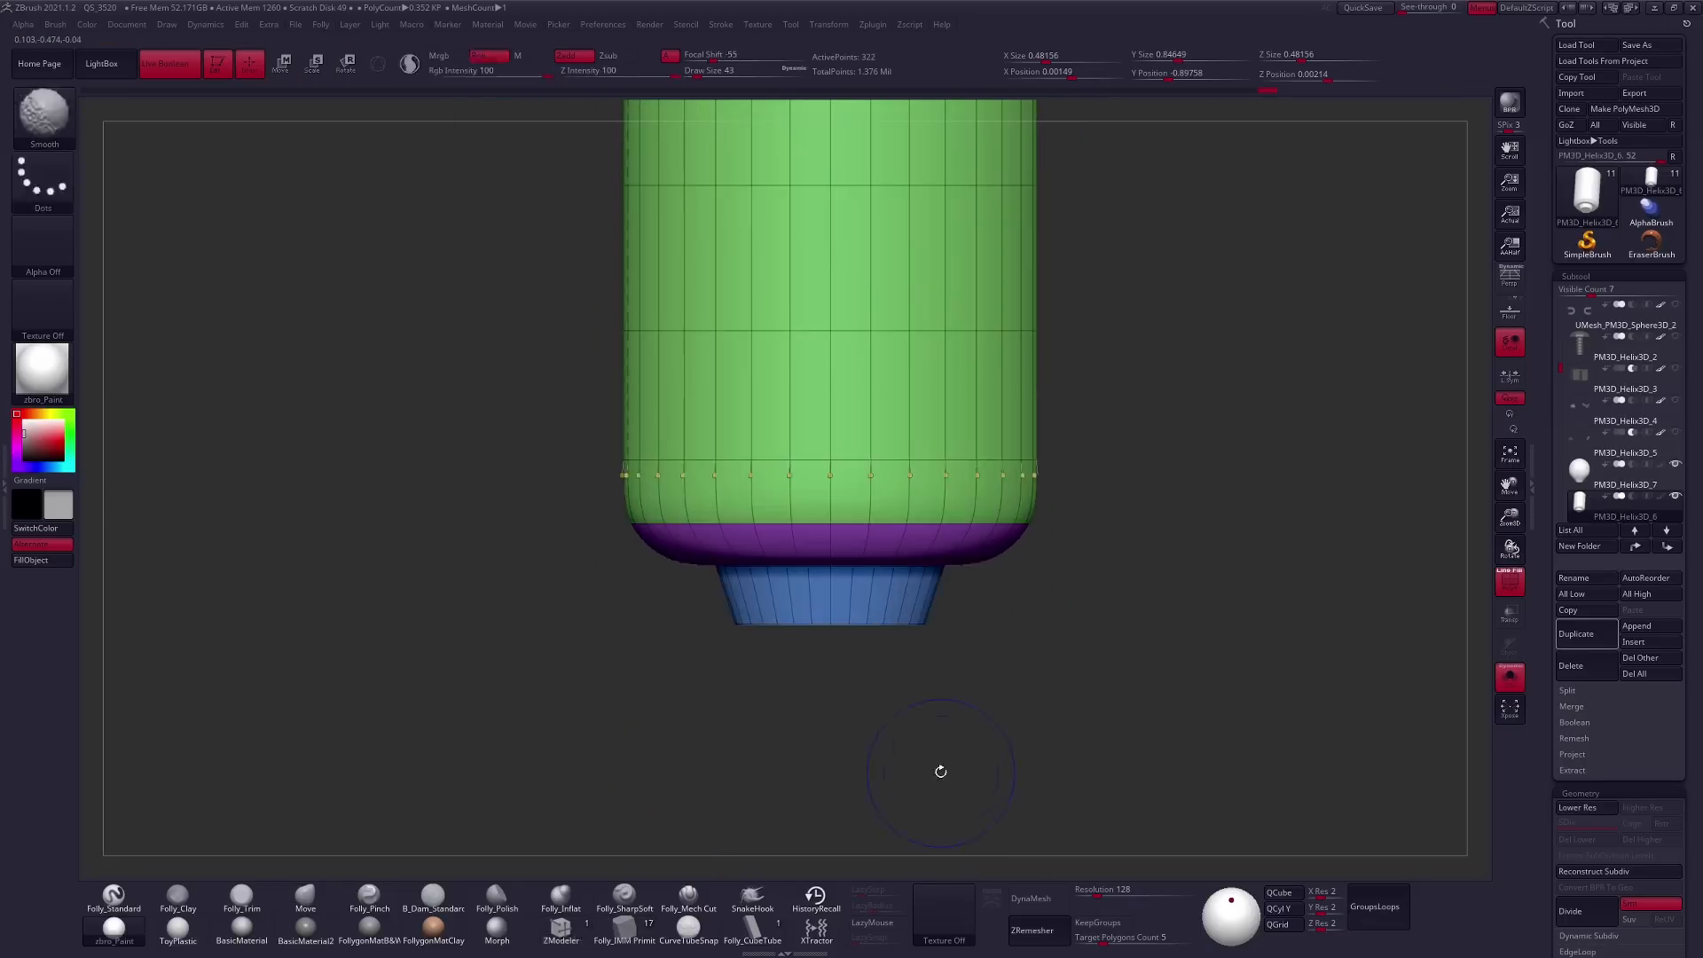
right_click(901, 467)
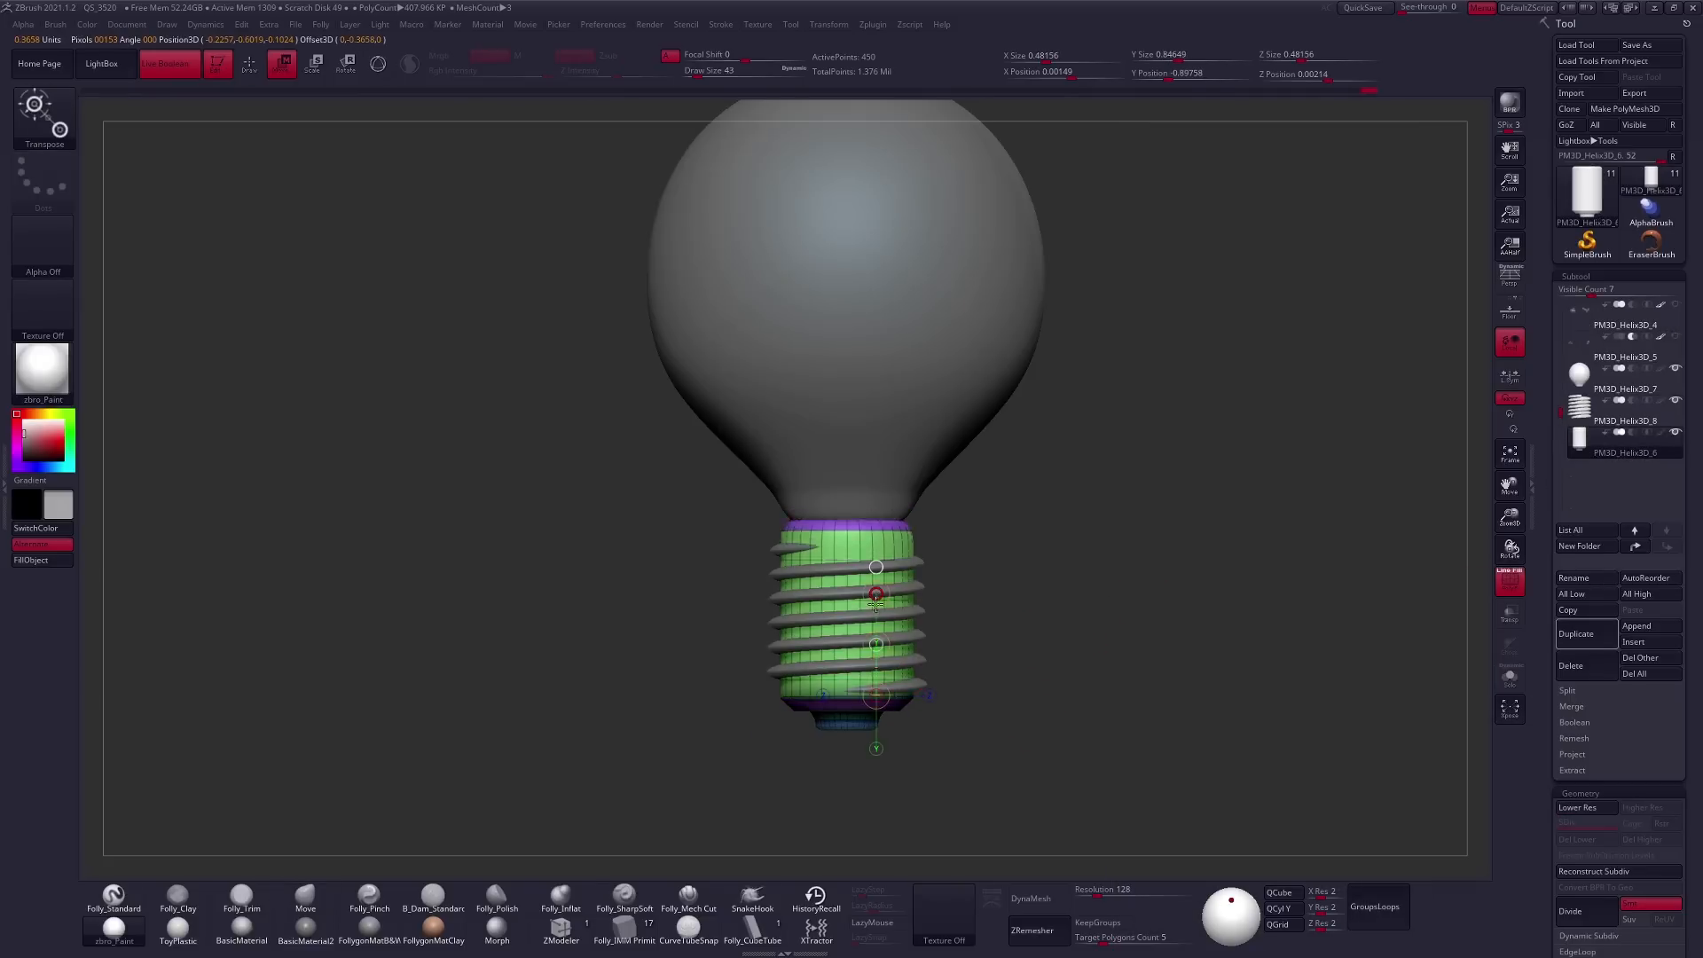
Step: Rework the bulb polygons using a Flat Inner target, then load a default sphere
left_click(306, 901)
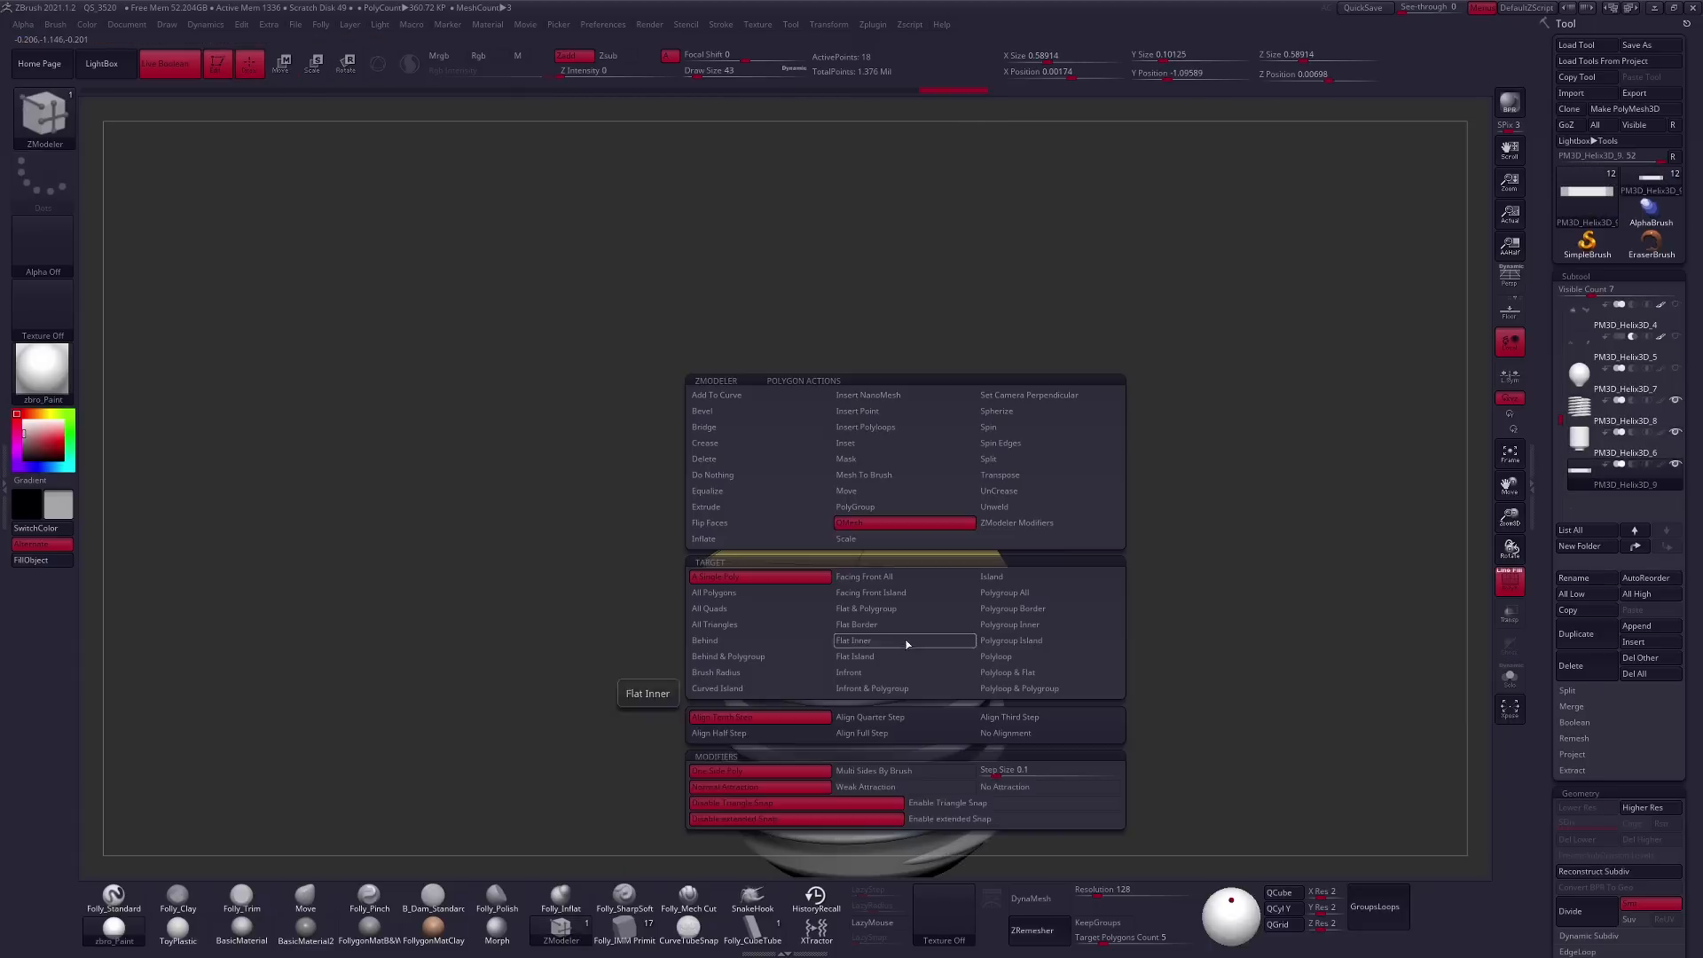
left_click(853, 639)
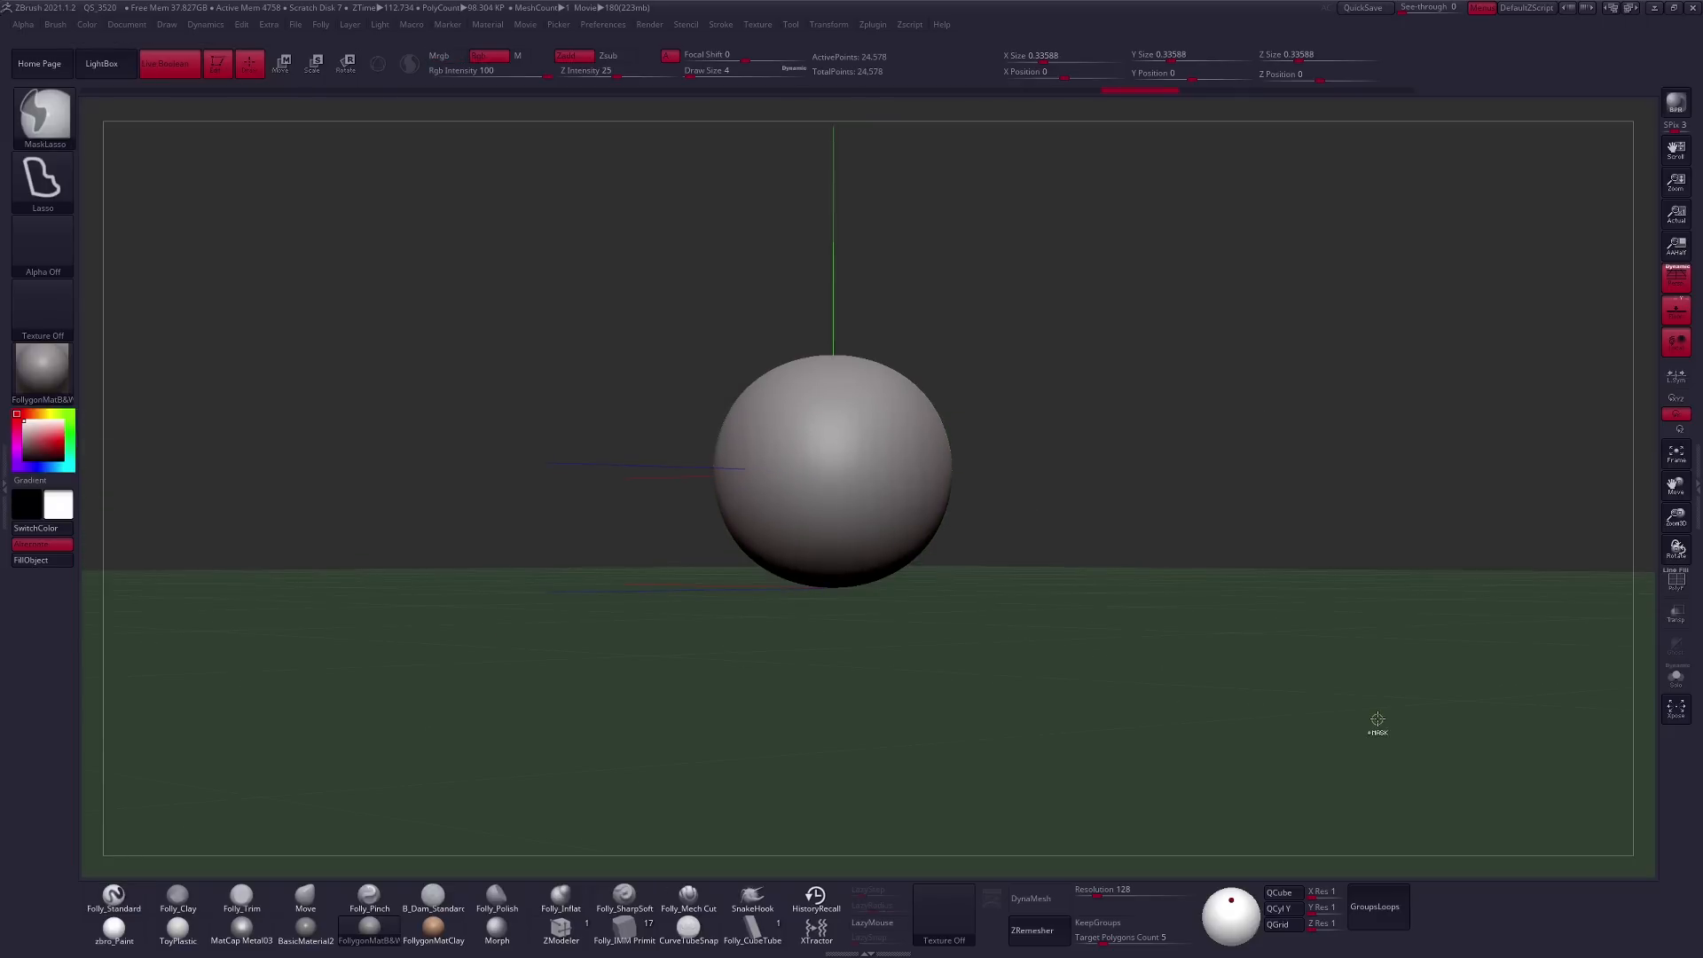
Step: Lower the glass subtool's resolution and add two curved filament wires inside
left_click(1030, 930)
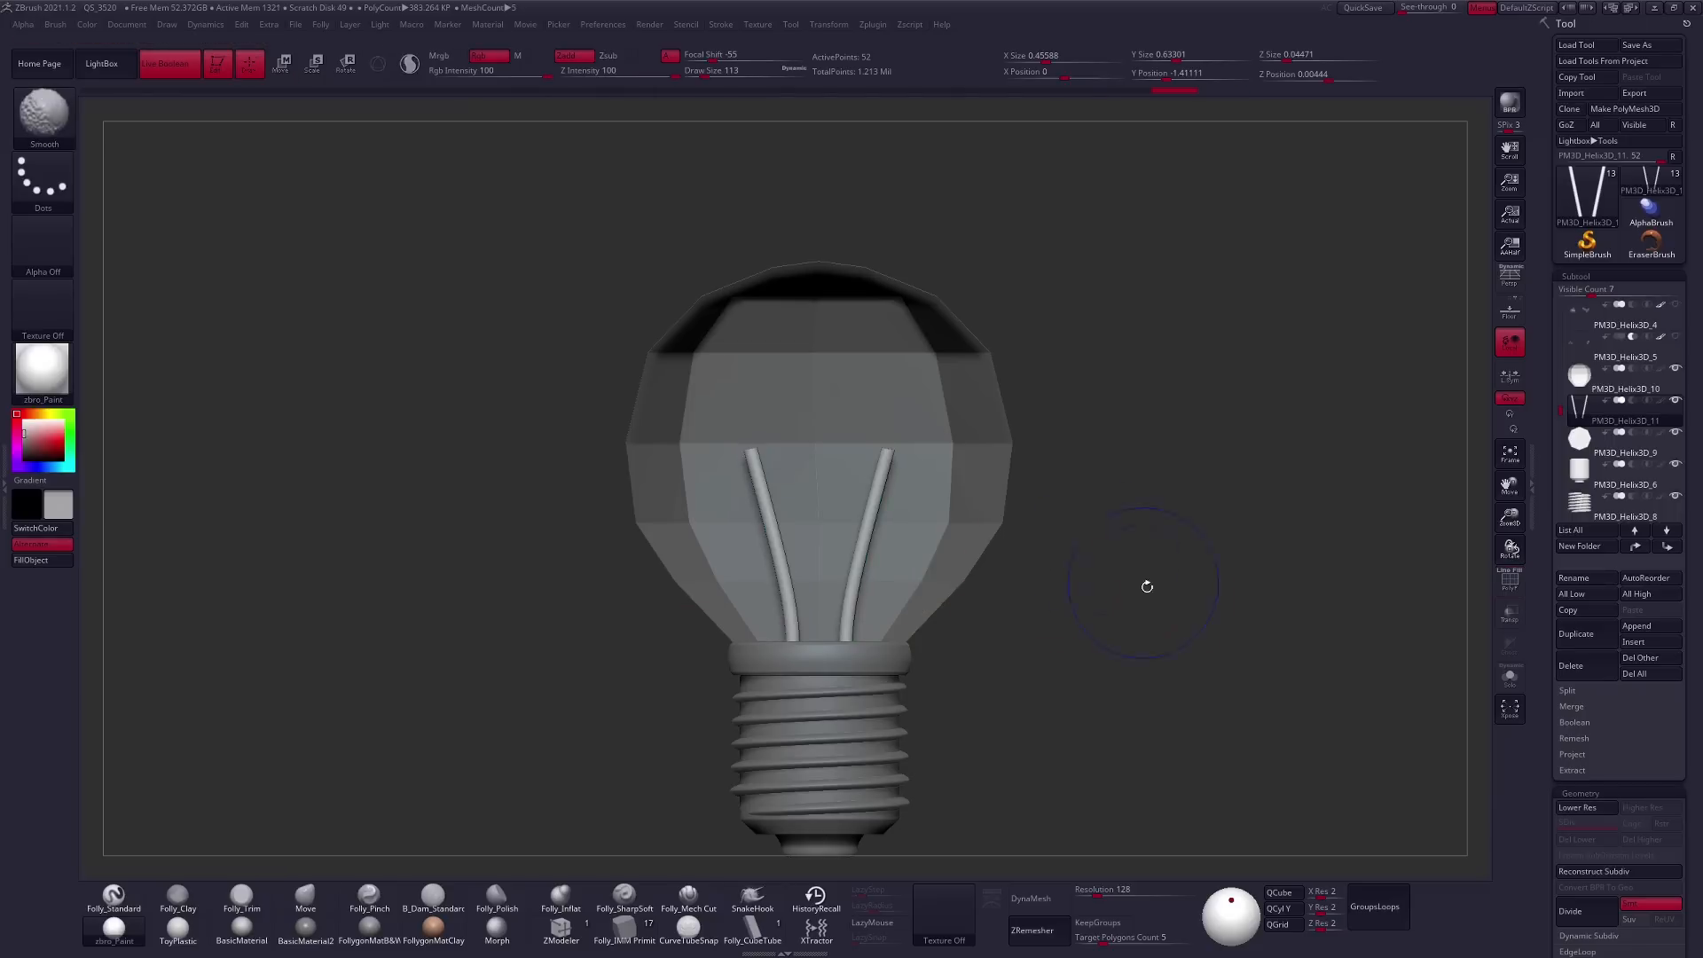
Step: Confirm the non-undoable prompt and position the bulb atop the Magnemite body
left_click(306, 909)
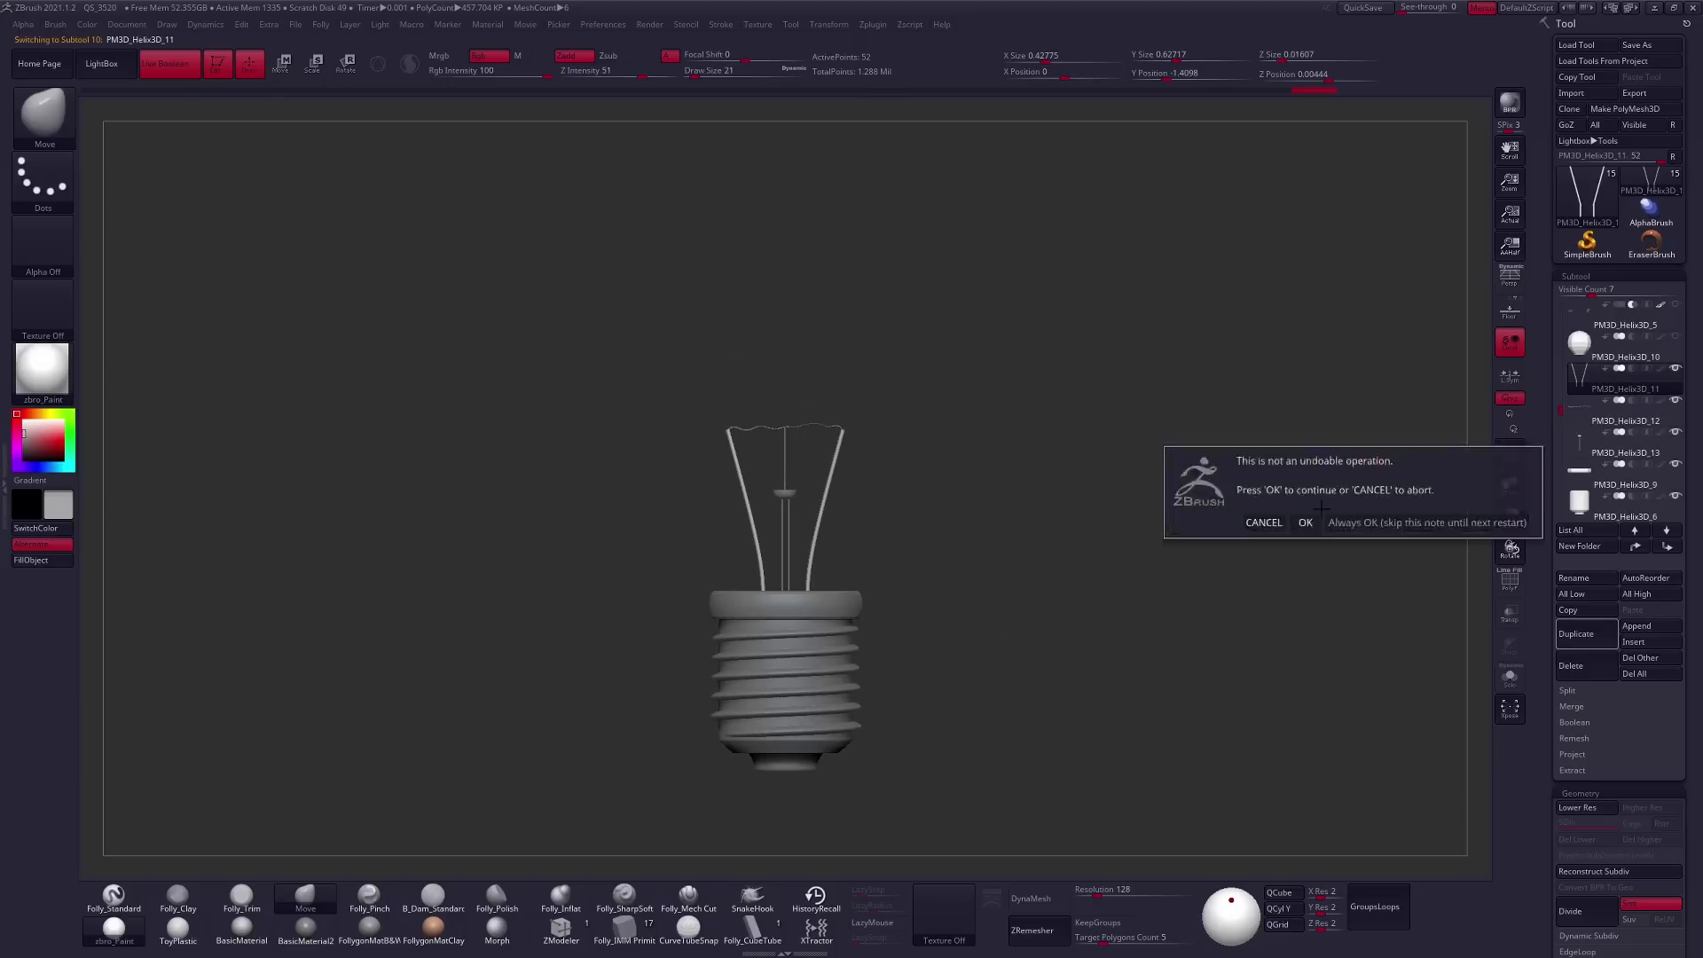
left_click(1305, 523)
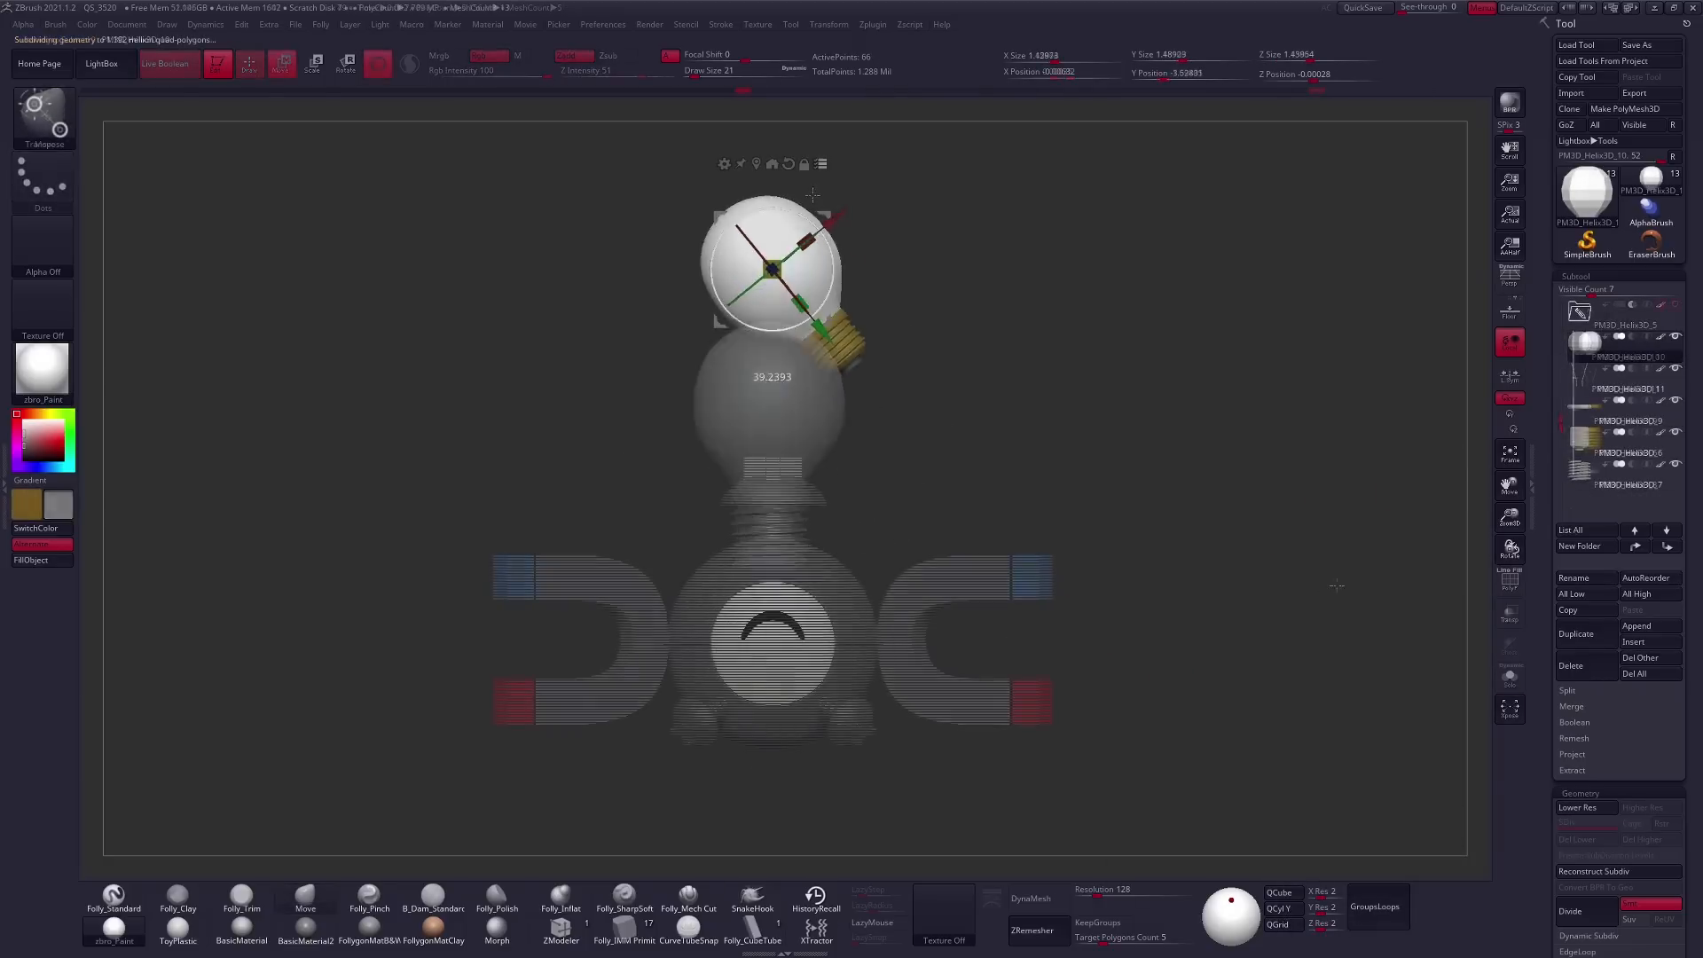